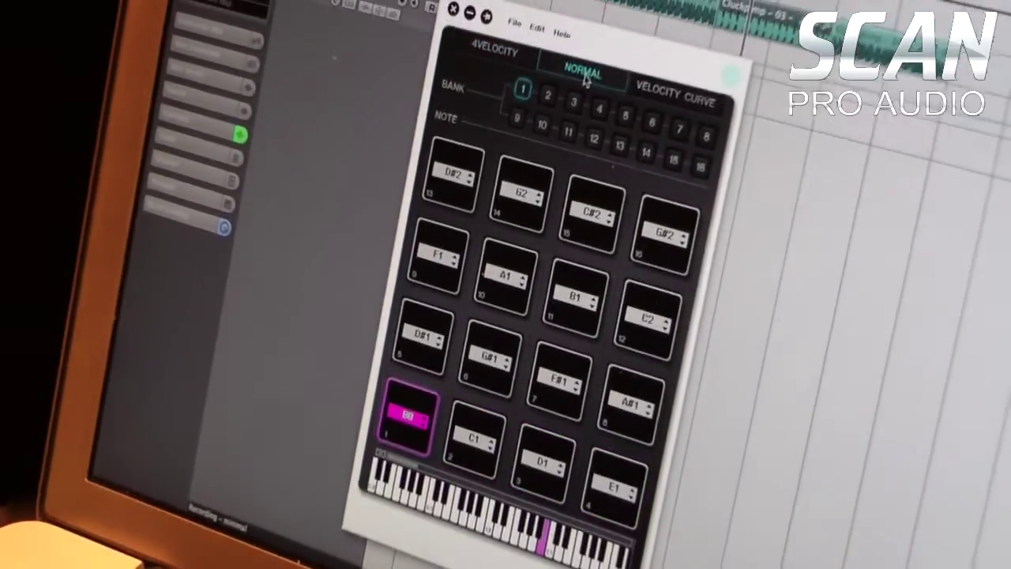
Step: Open the VELOCITY CURVE page, where the normal curve is current among the presets
{"action": "left_click", "coordinate": [671, 107]}
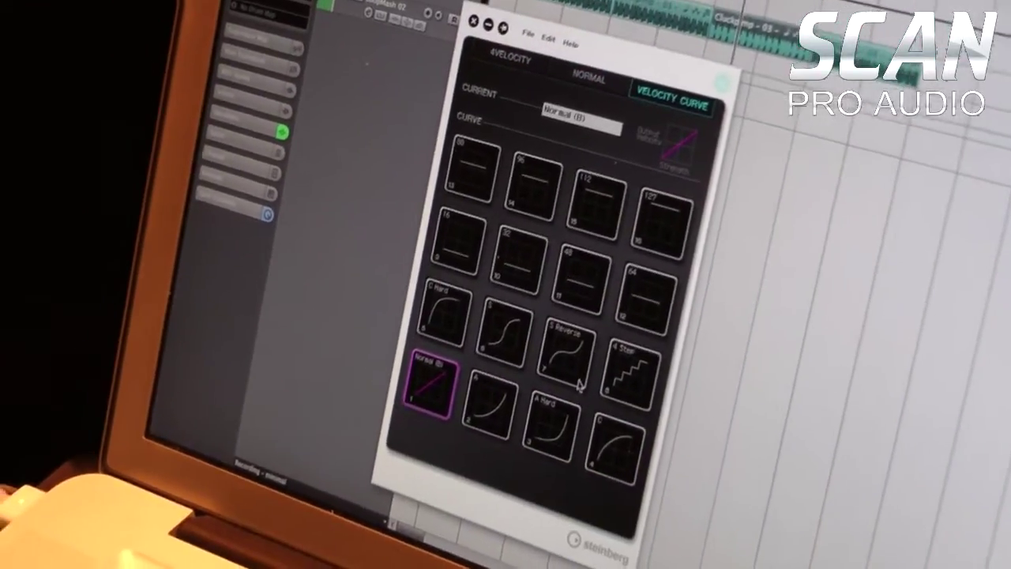